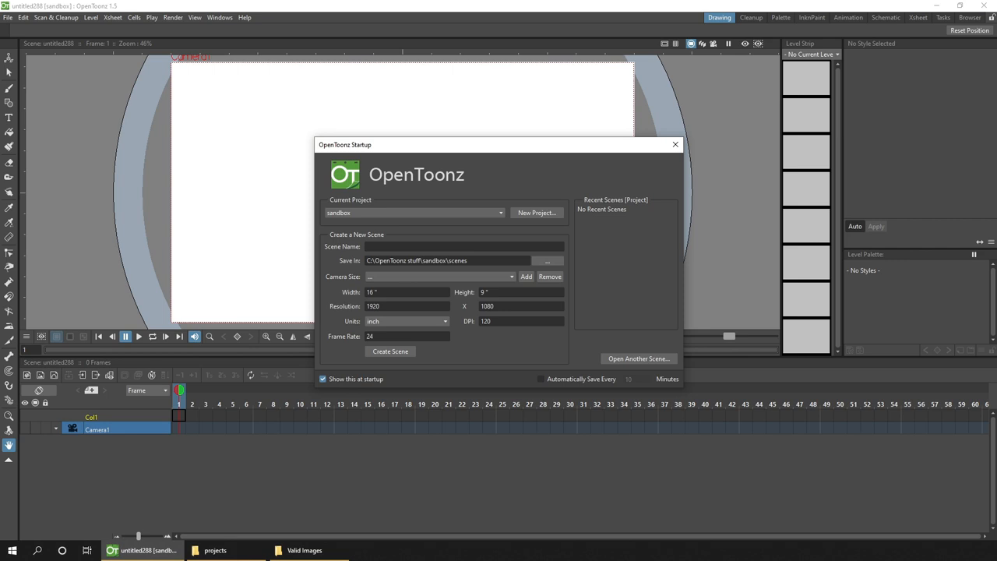
Create the ImageSequenceDemo project and a new scene named Demo inside it.
left_click(536, 212)
type("ImageS")
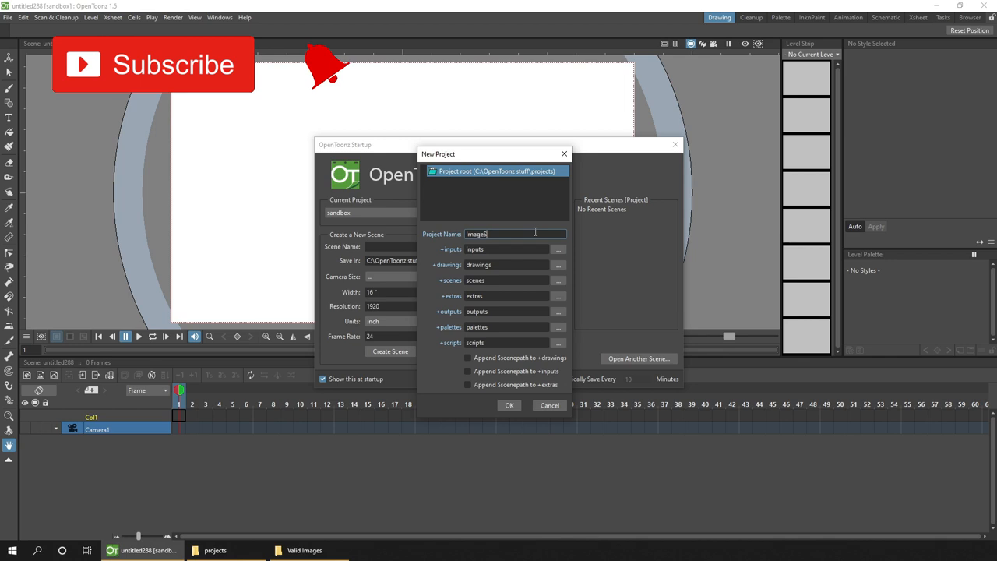
left_click(548, 405)
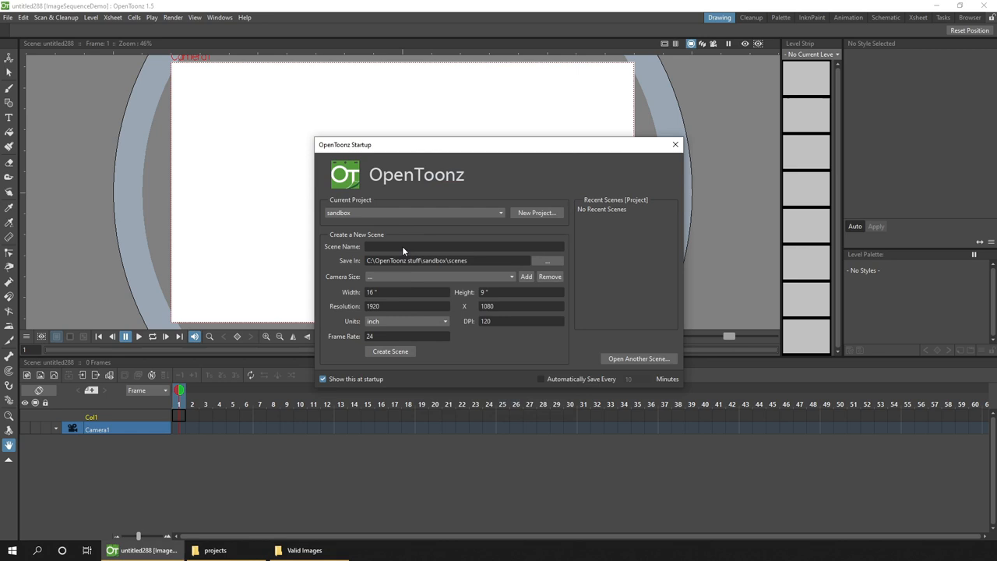
left_click(390, 352)
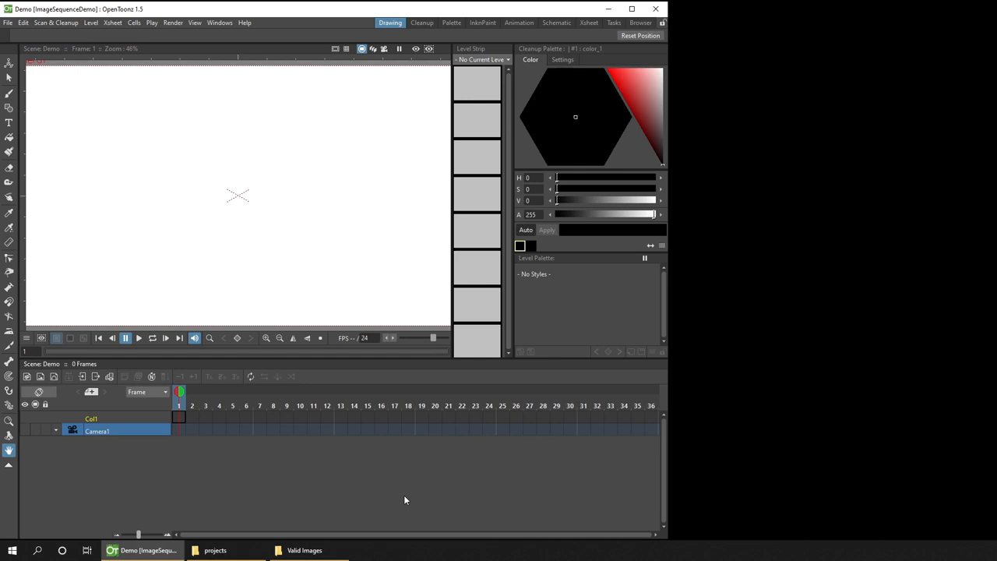
Bring the Valid Images folder of six Dvanko PNGs up beside the Demo scene.
left_click(304, 550)
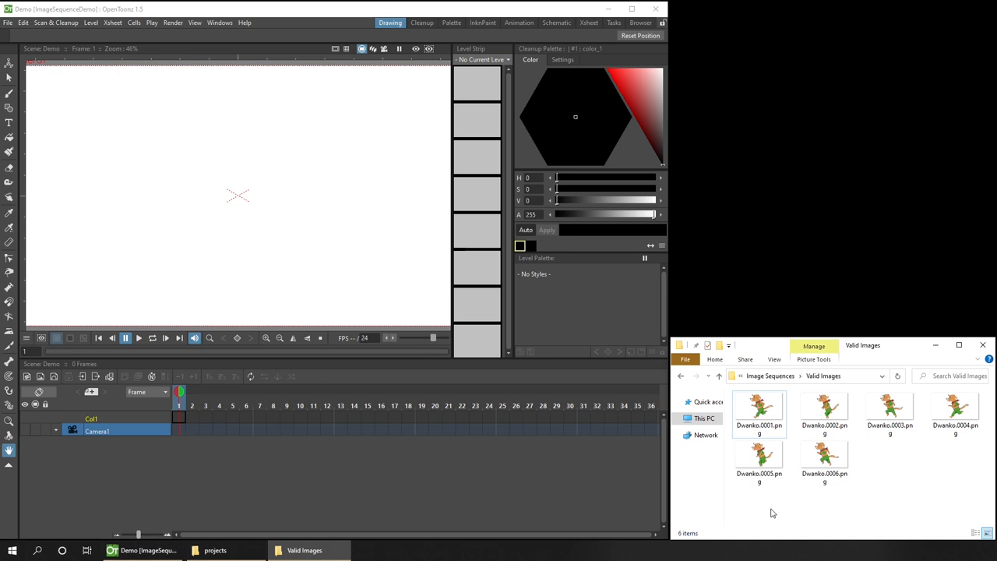
mouse_move(889, 473)
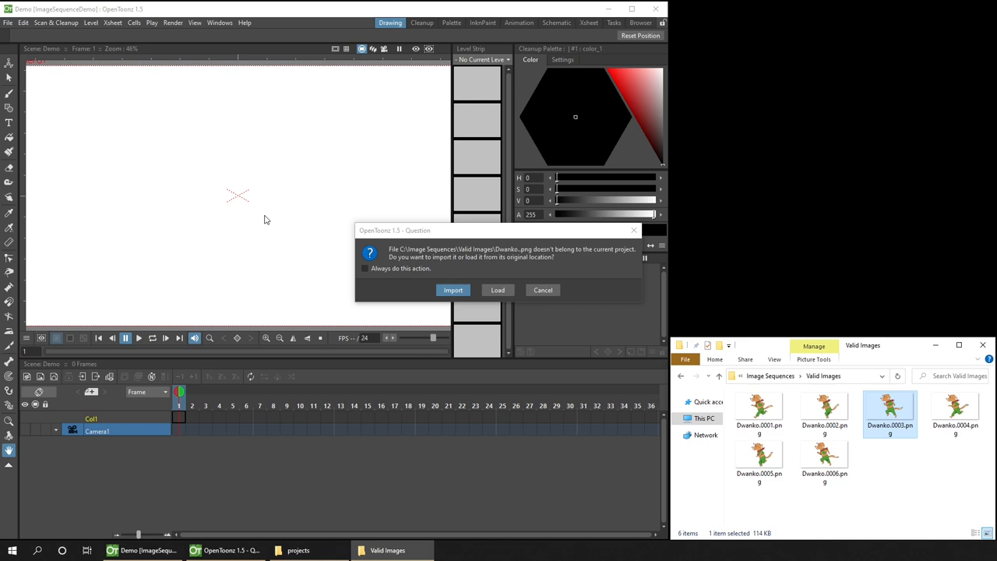
mouse_move(492, 302)
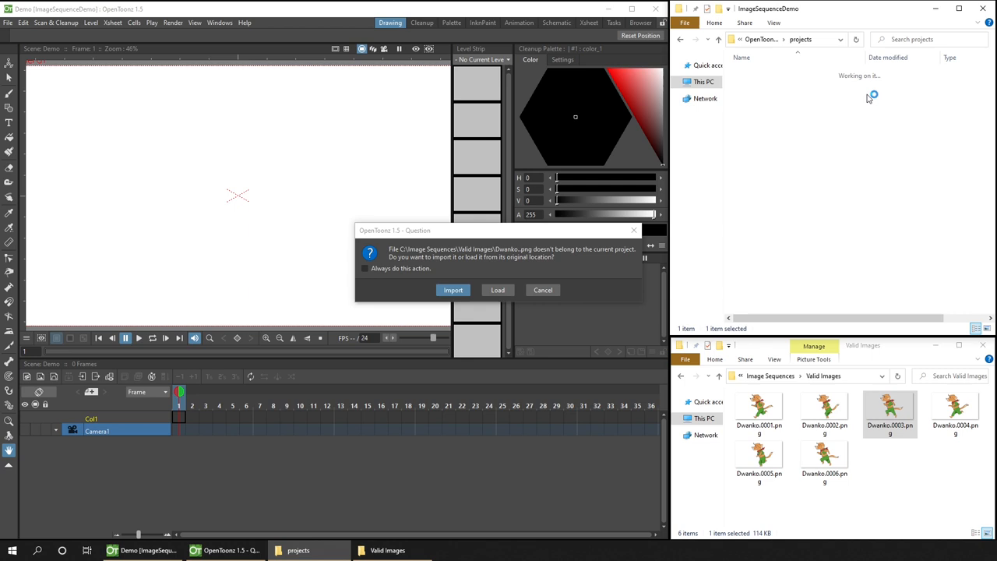
Import the Dvanko sequence into the project, copying its six frames into the extras folder.
left_click(452, 289)
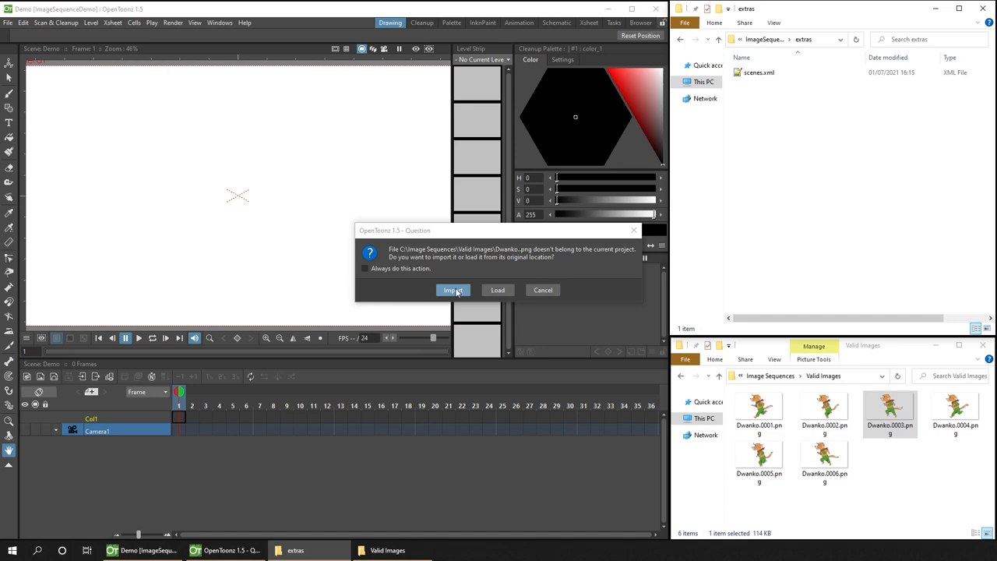
left_click(451, 289)
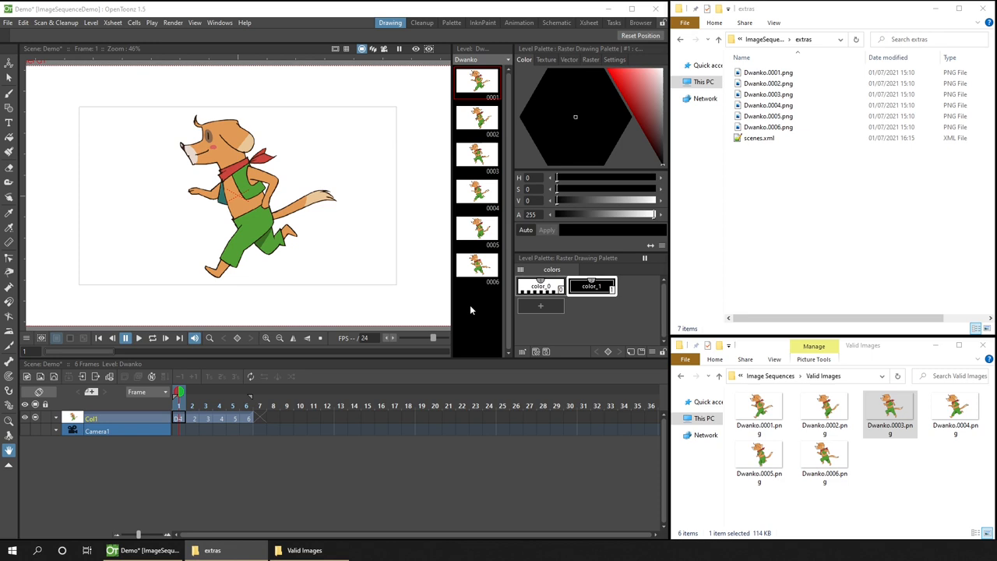
left_click(772, 22)
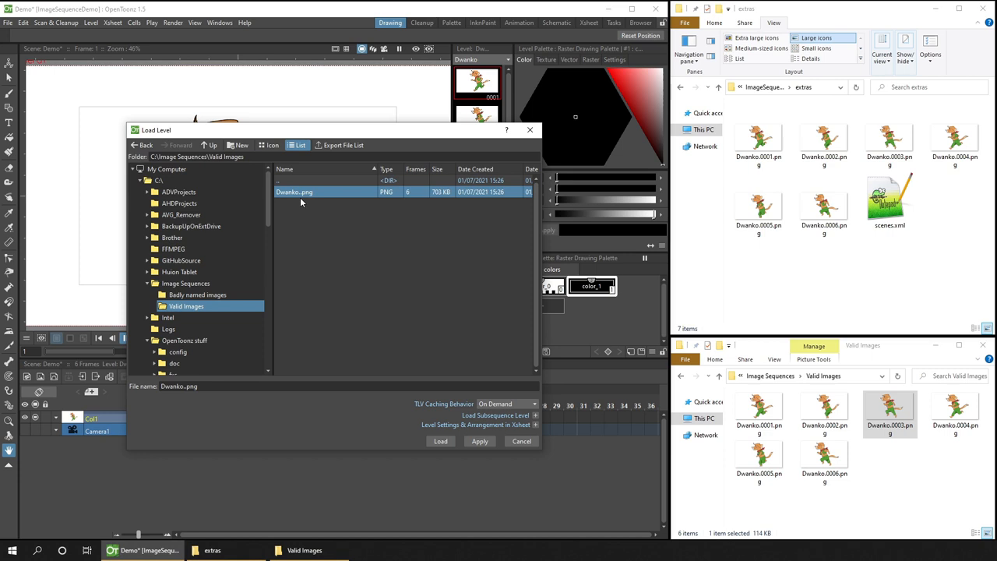
mouse_move(302, 206)
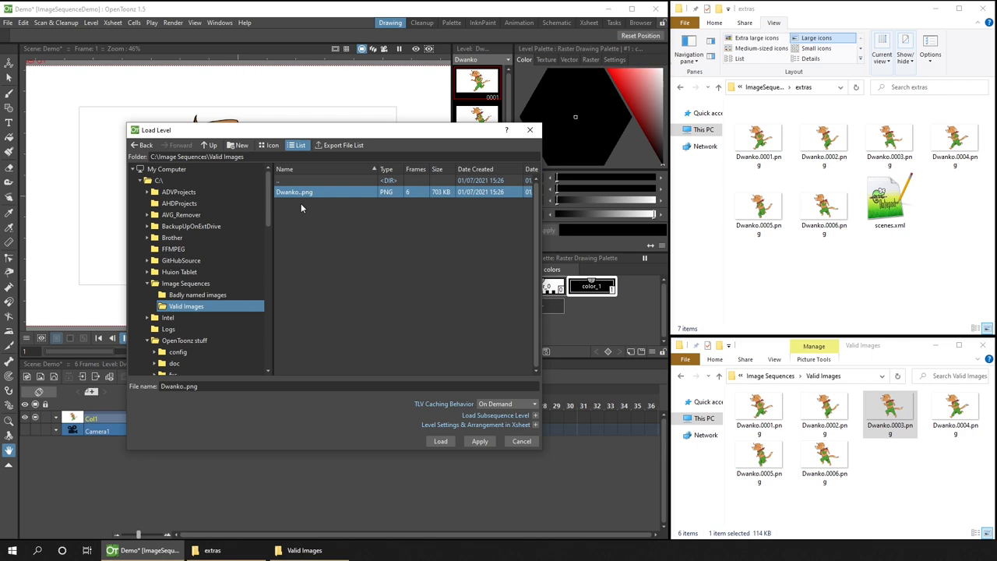
mouse_move(411, 205)
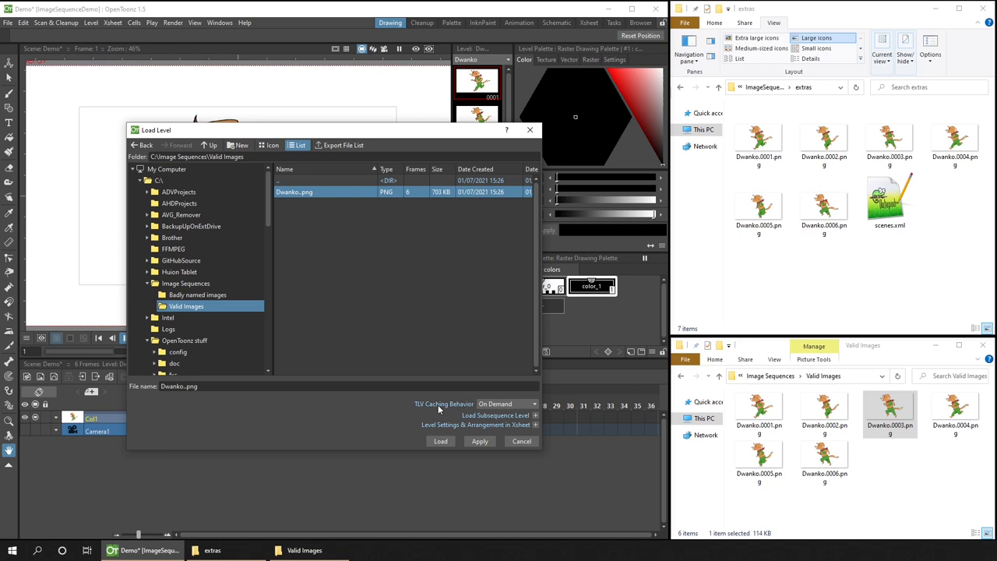
Load the six-frame Dvanko entry from the Valid Images folder into the scene.
left_click(439, 441)
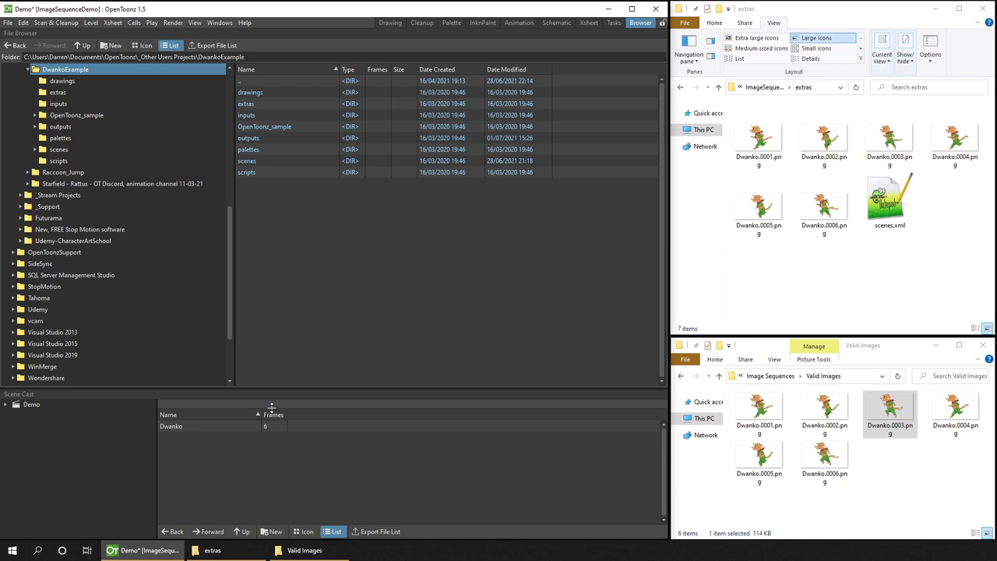
Add a floating File Browser panel from the Windows menu at the project folder.
left_click(220, 22)
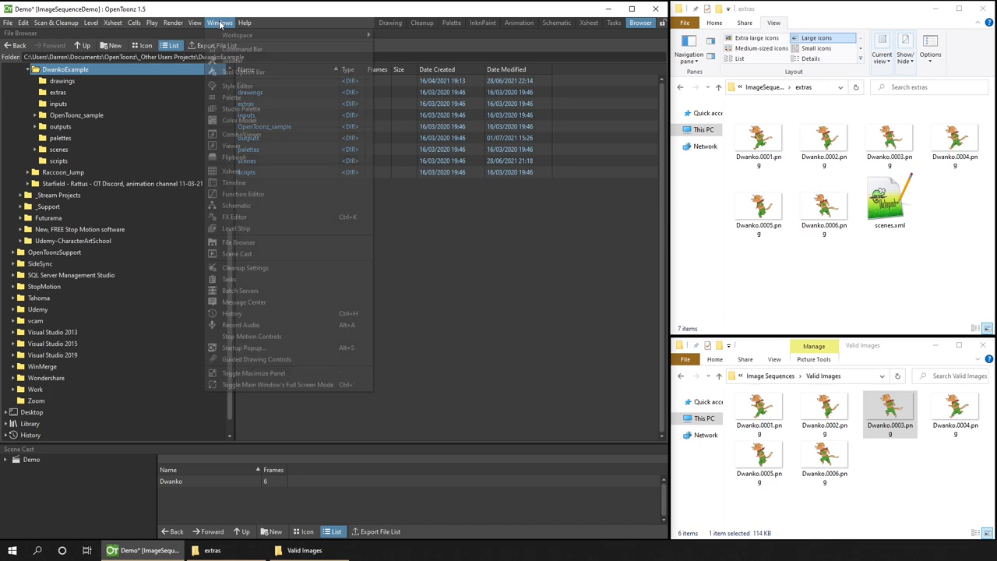
left_click(238, 243)
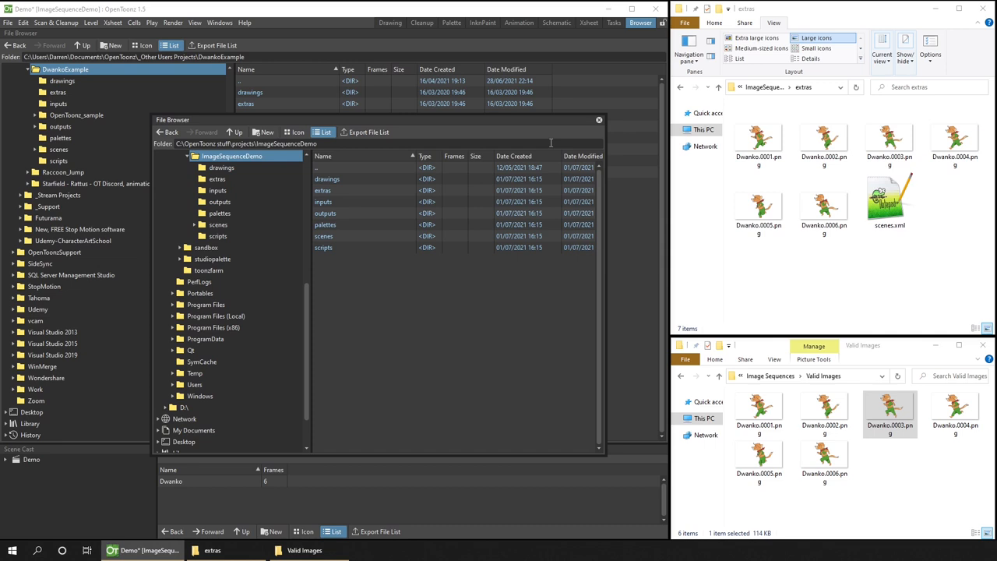
left_click(598, 119)
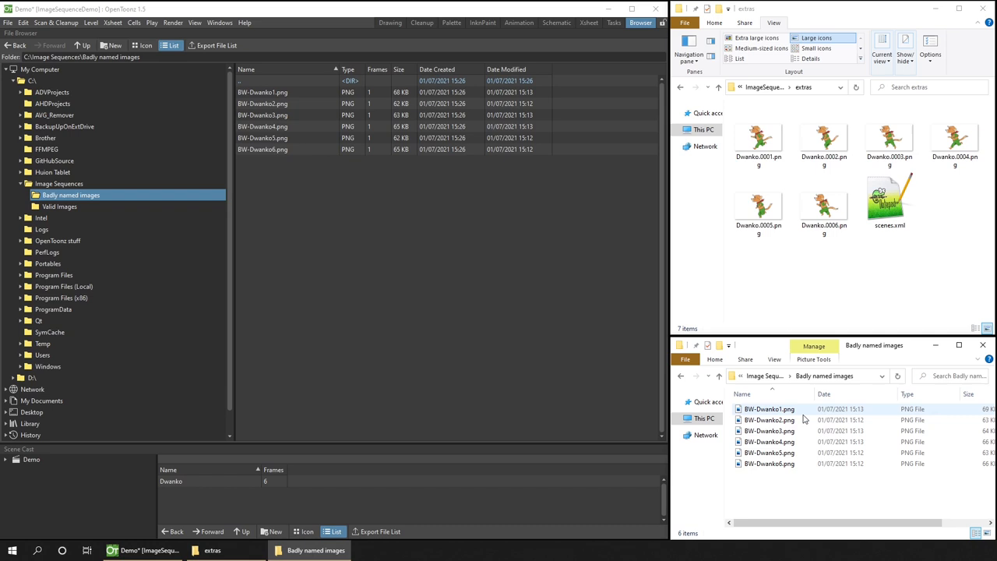
Browse to Badly named images and bring up file actions for BW-Dvanko1.png.
left_click(816, 374)
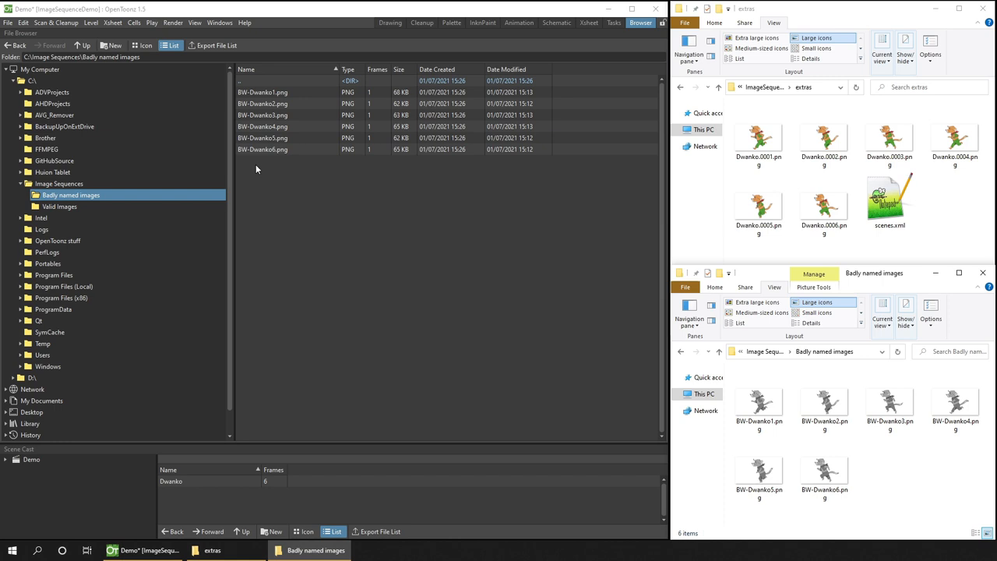
left_click(262, 91)
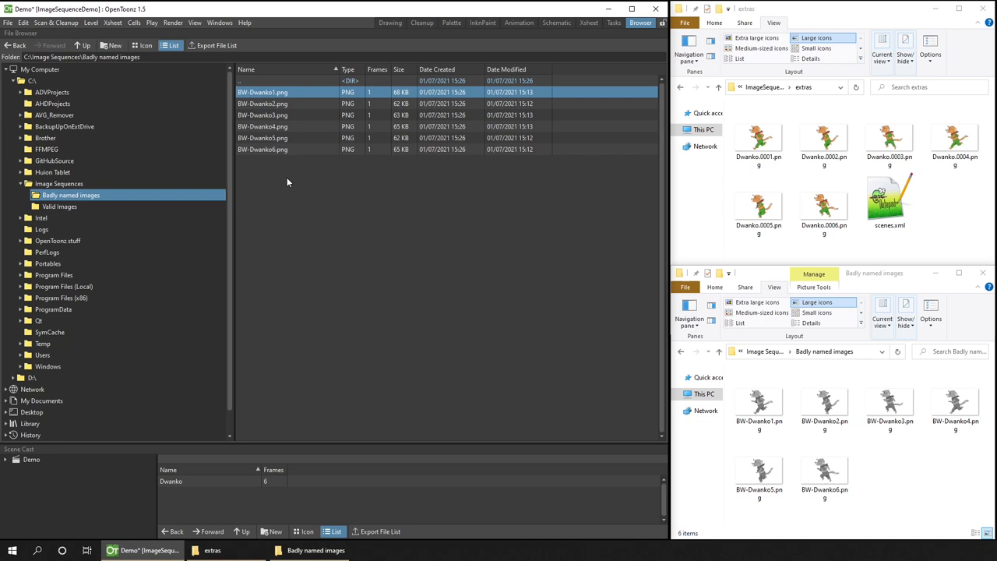
mouse_move(278, 160)
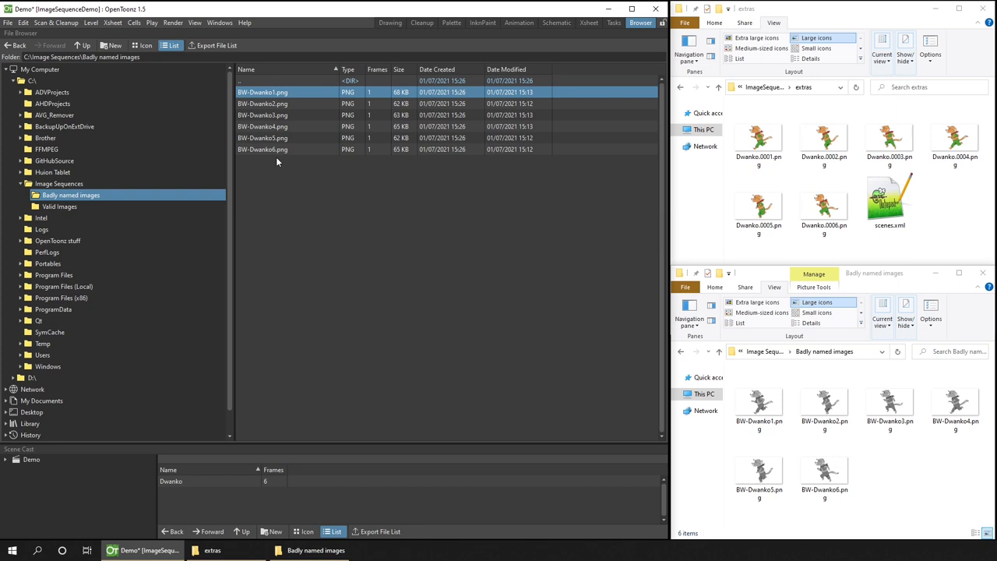
right_click(262, 126)
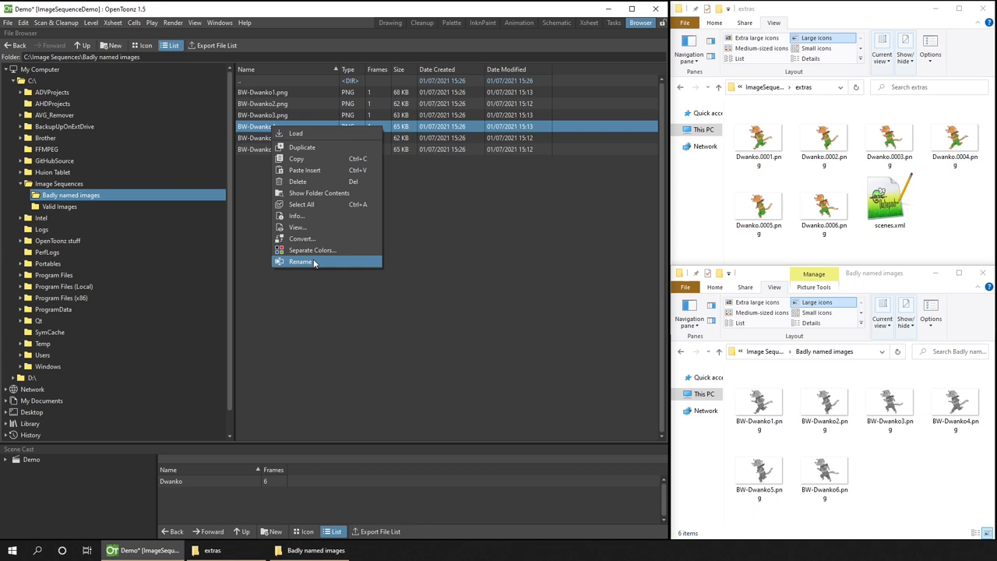
Rename the six BW-Dvanko files into one level BW-Dwanko-new, deleting the originals.
left_click(299, 262)
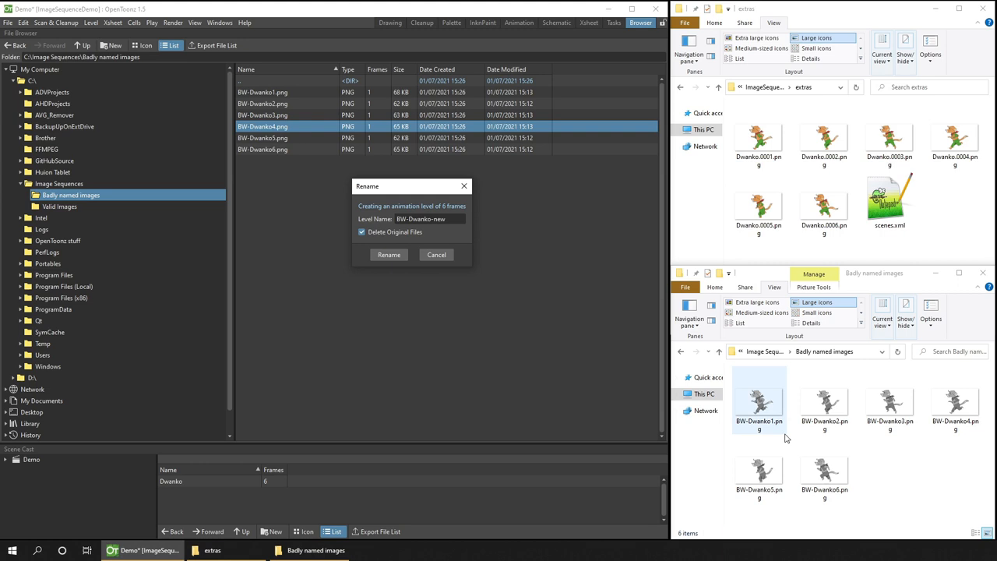
left_click(389, 255)
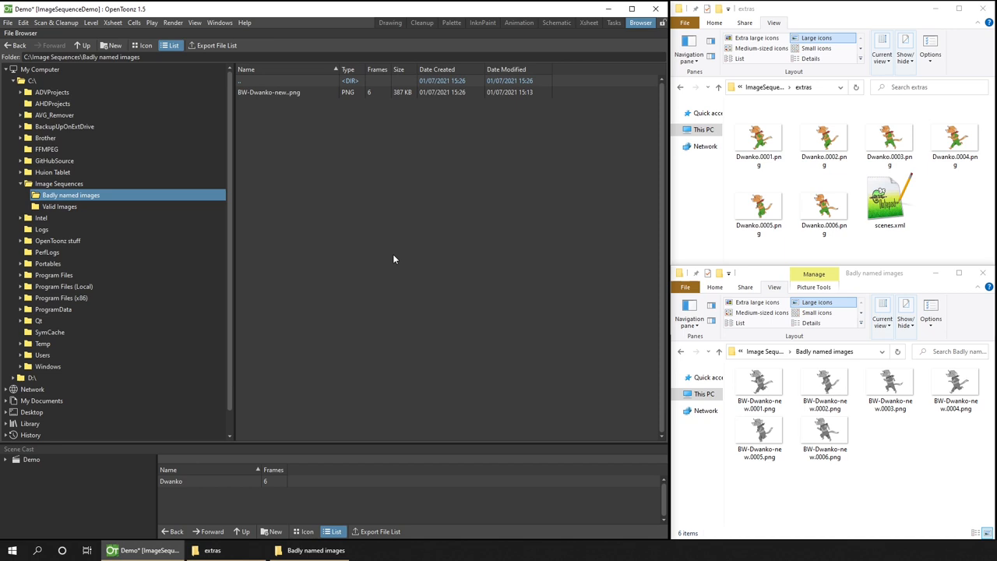
mouse_move(732, 405)
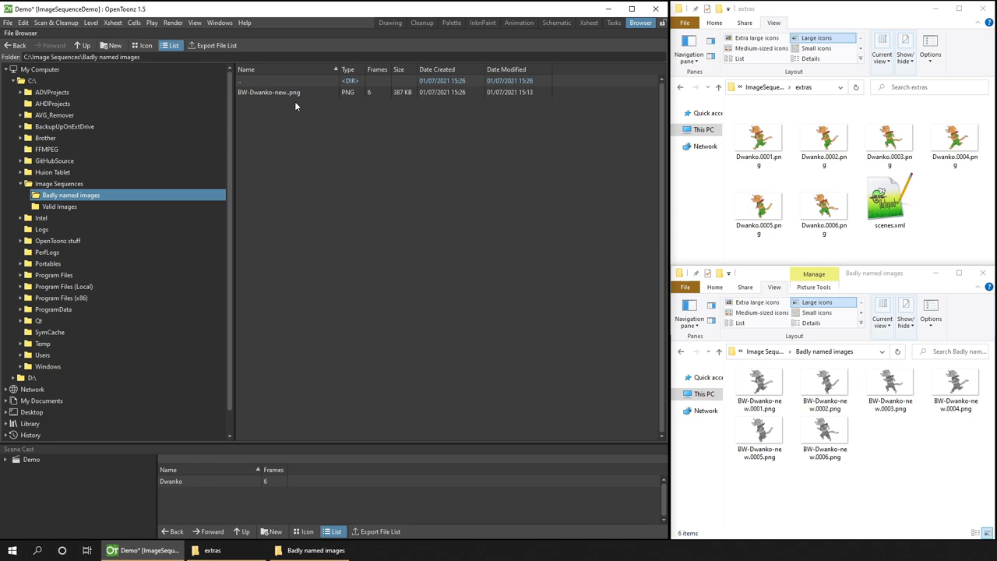
Select the new six-frame BW-Dwanko-new level in the File Browser list.
left_click(268, 92)
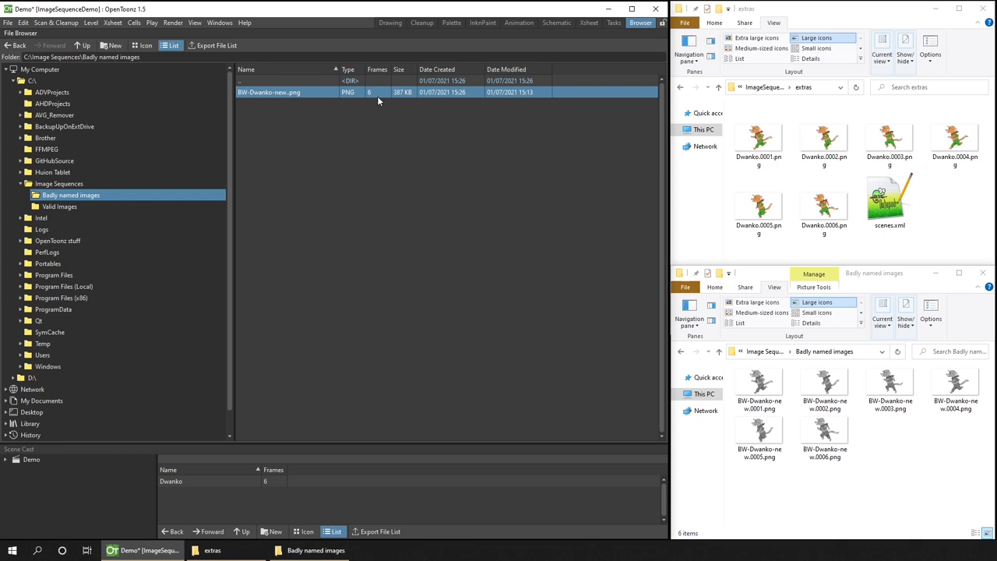
From the Drawing room, load the BW-Dwanko-new level into the scene.
left_click(389, 22)
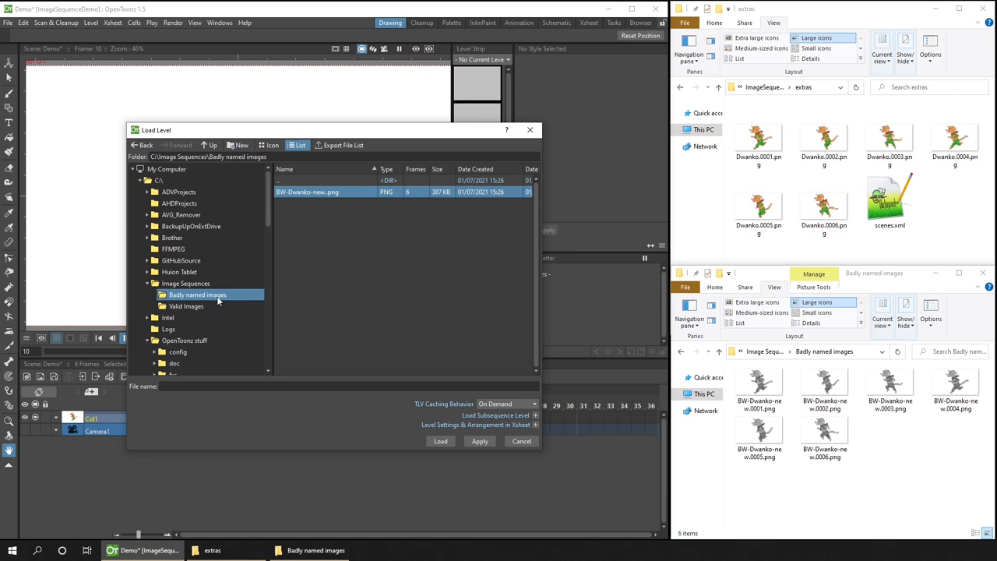
mouse_move(411, 194)
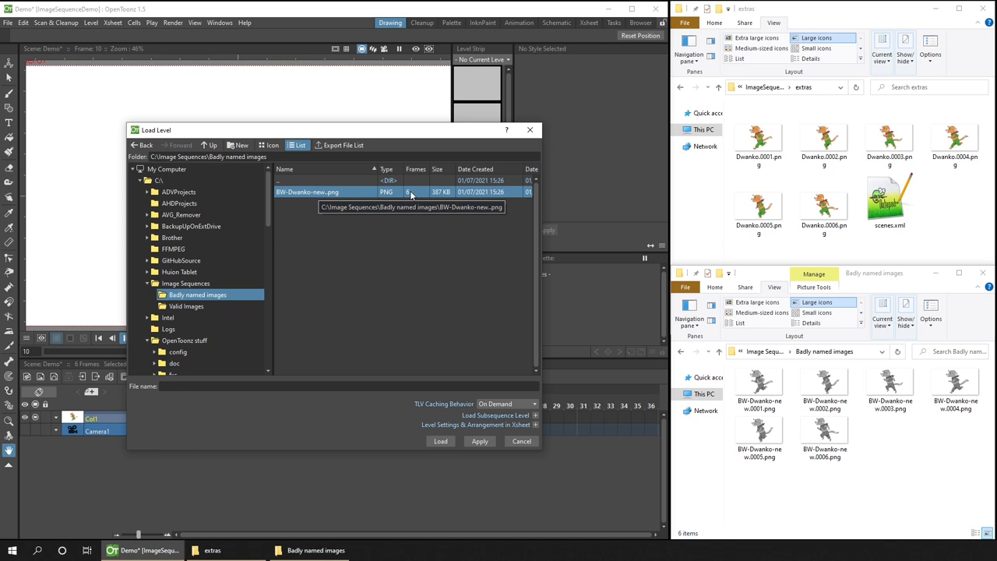
left_click(439, 441)
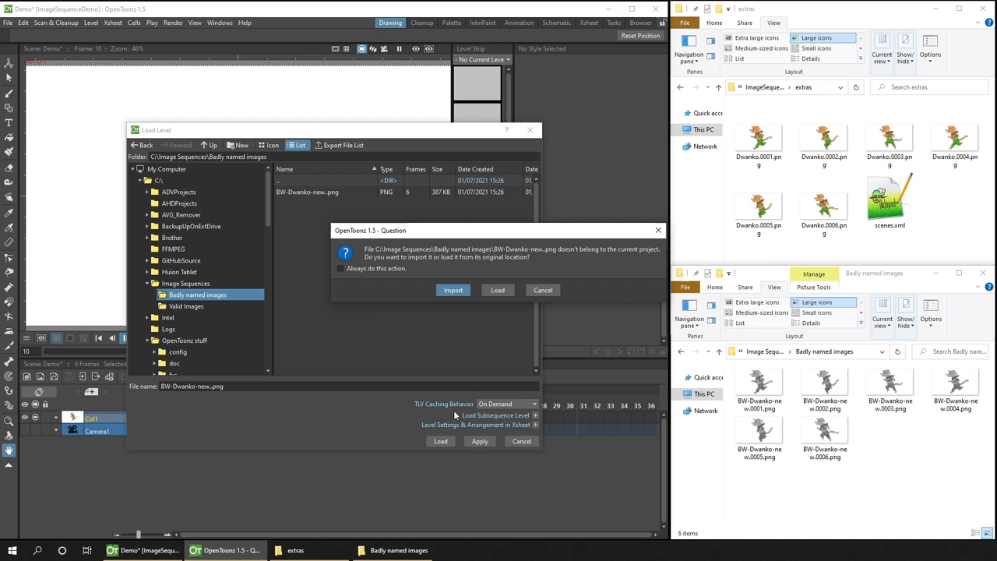
mouse_move(937, 183)
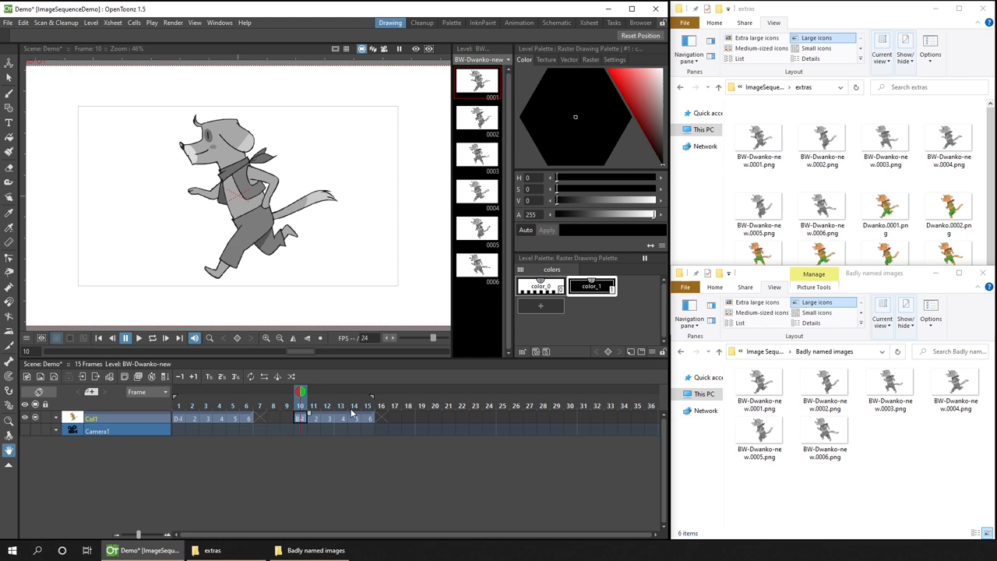
Render frames 1–6 as png images named Demo into the outputs folder.
left_click(367, 389)
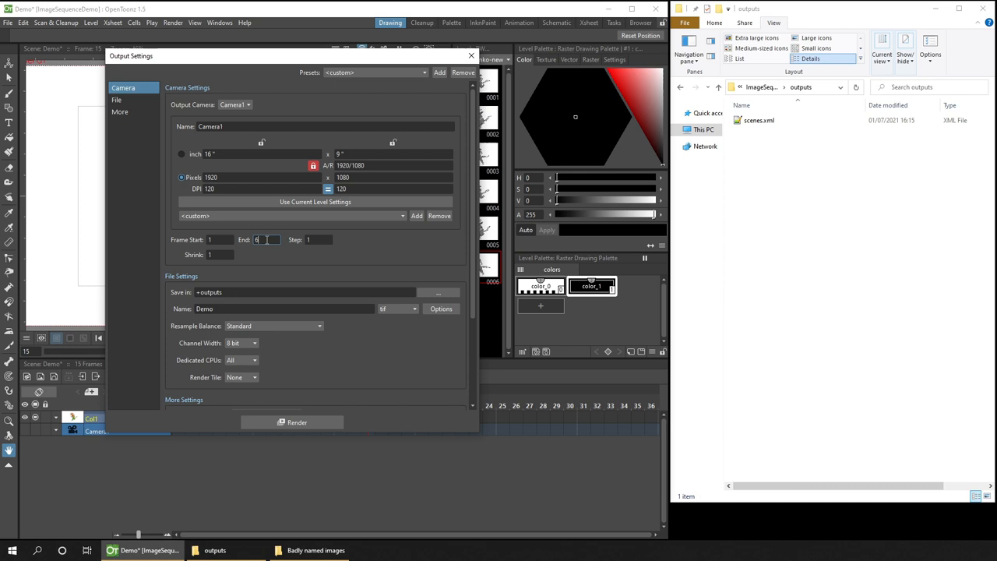
left_click(399, 309)
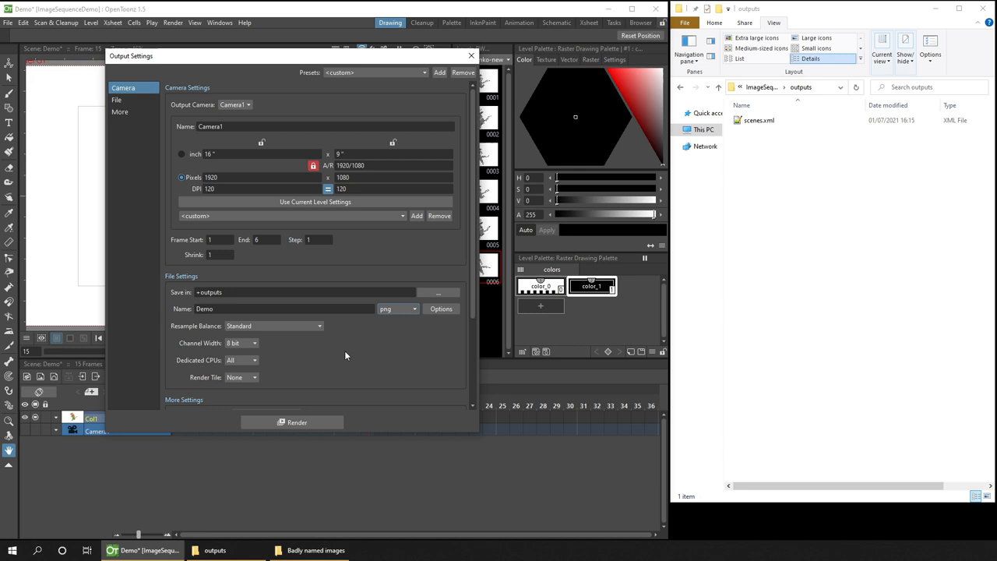
left_click(296, 421)
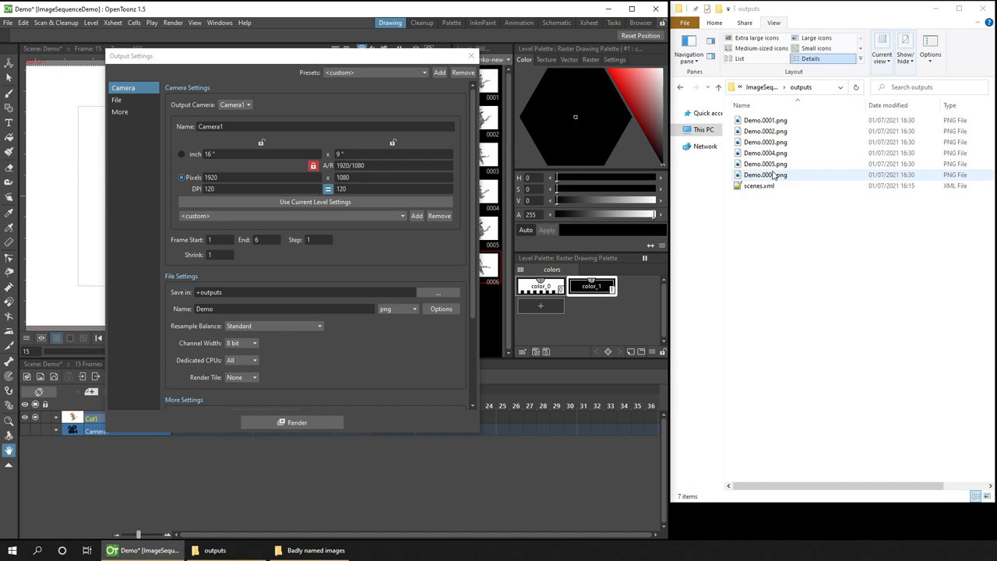
View the six rendered Demo PNGs as Large, Extra large, then Large icon thumbnails.
left_click(816, 37)
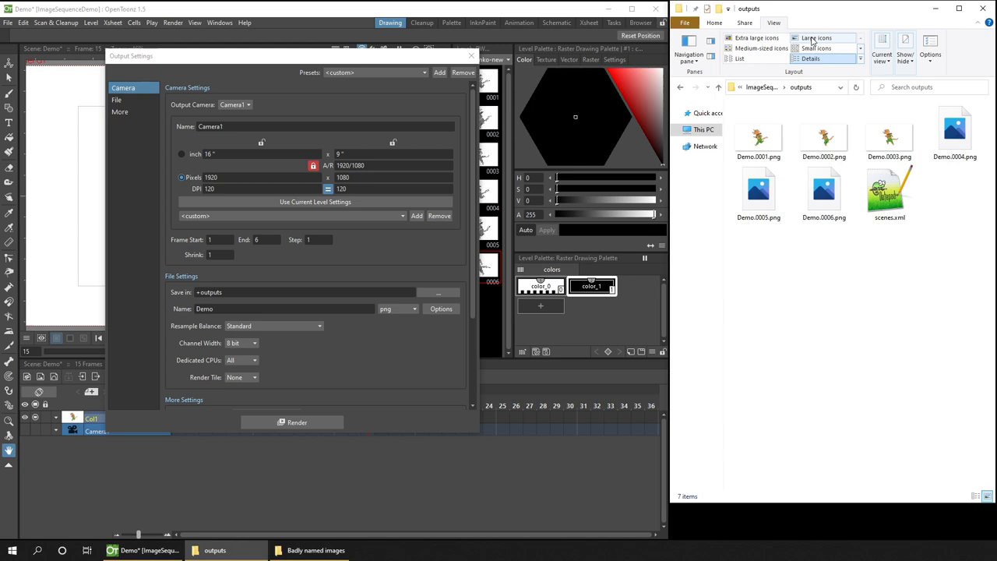
left_click(757, 38)
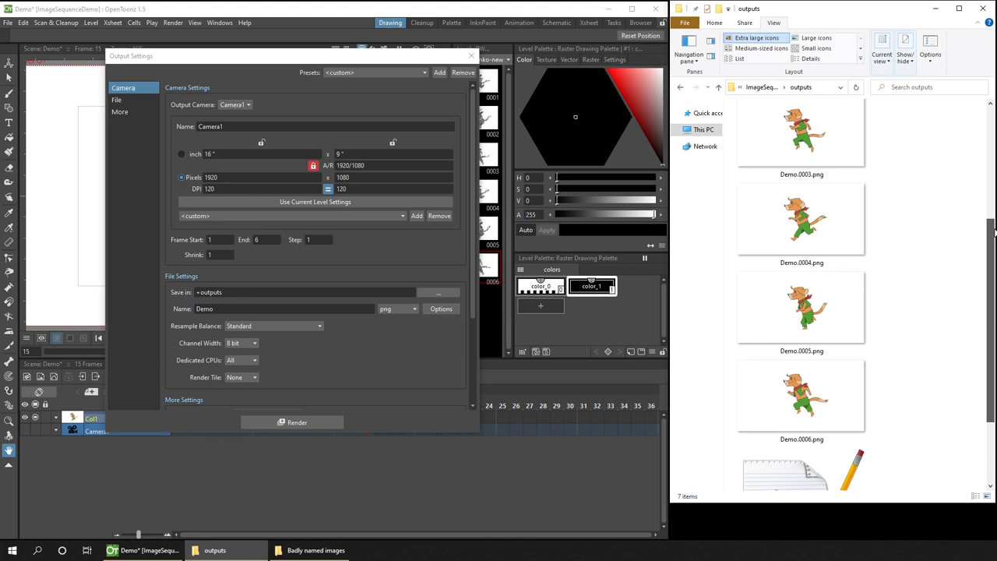
left_click(816, 38)
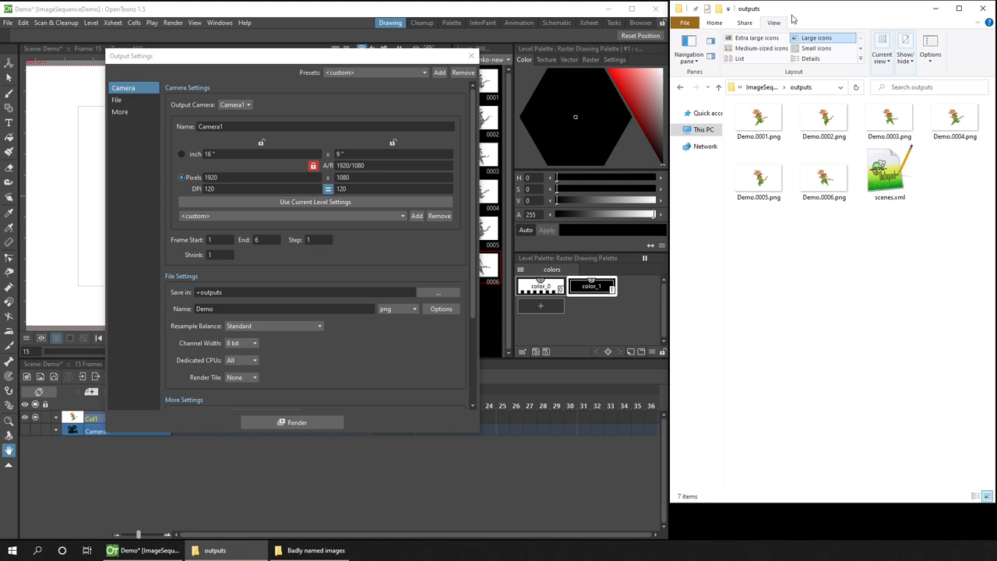
Render the six Demo PNG frames into +outputs/Dwanko and view that folder.
left_click(304, 292)
type("/")
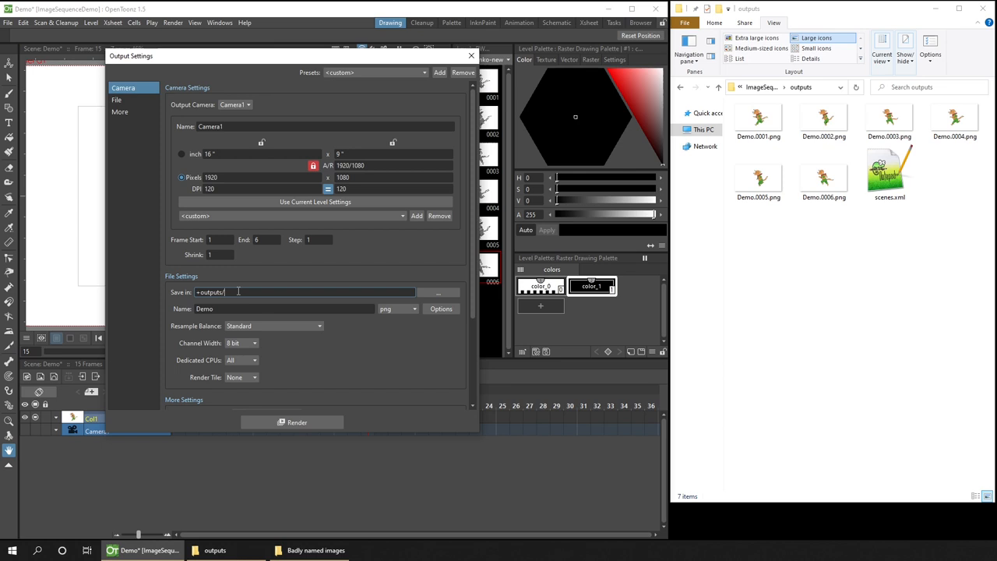
left_click(295, 420)
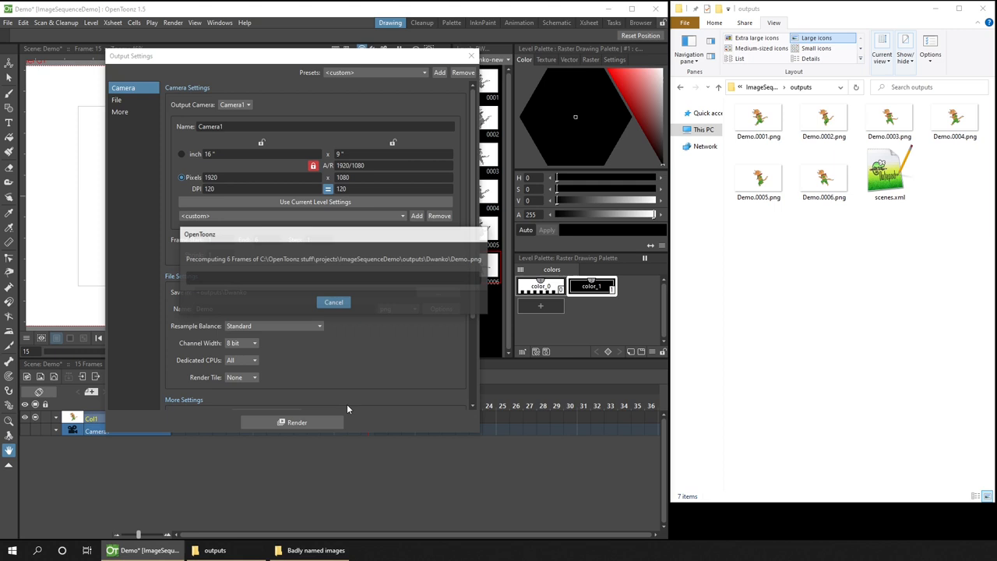
left_click(334, 302)
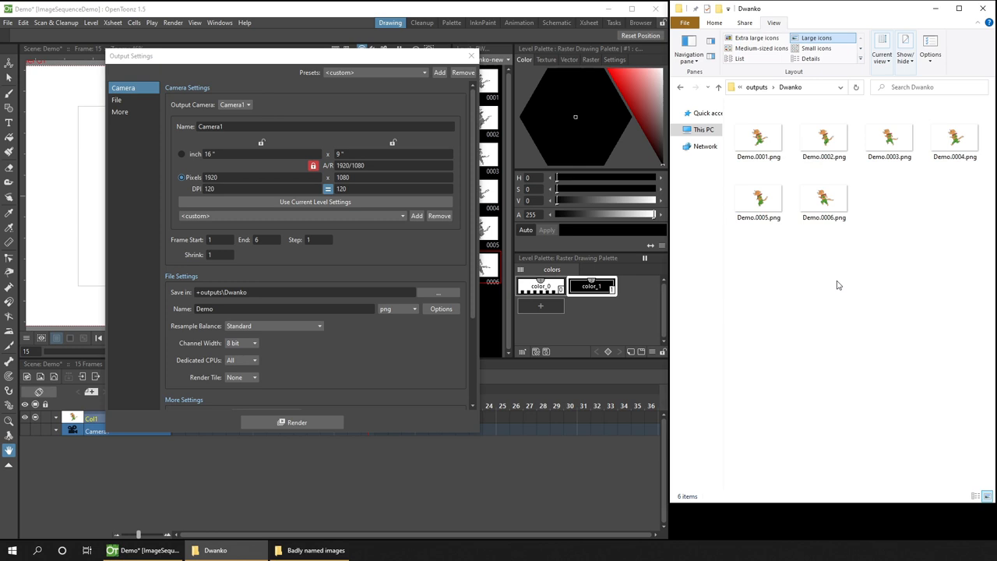